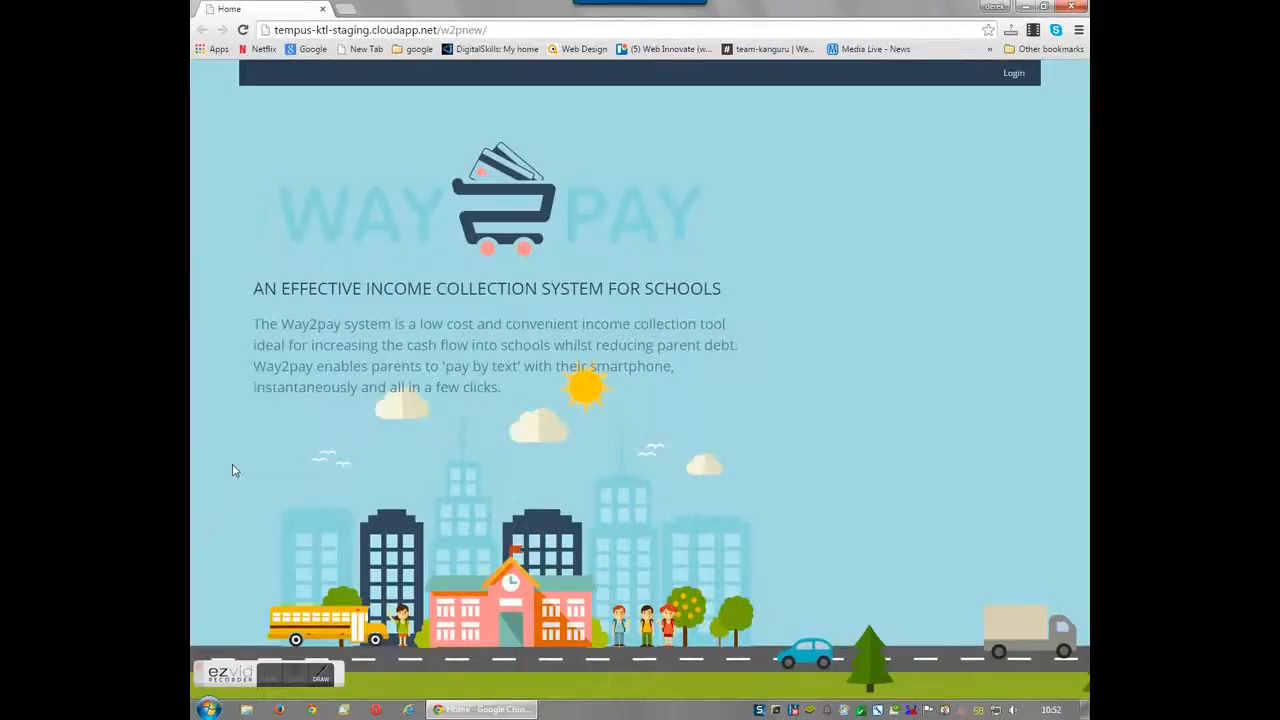
{"action": "mouse_move", "coordinate": [216, 504]}
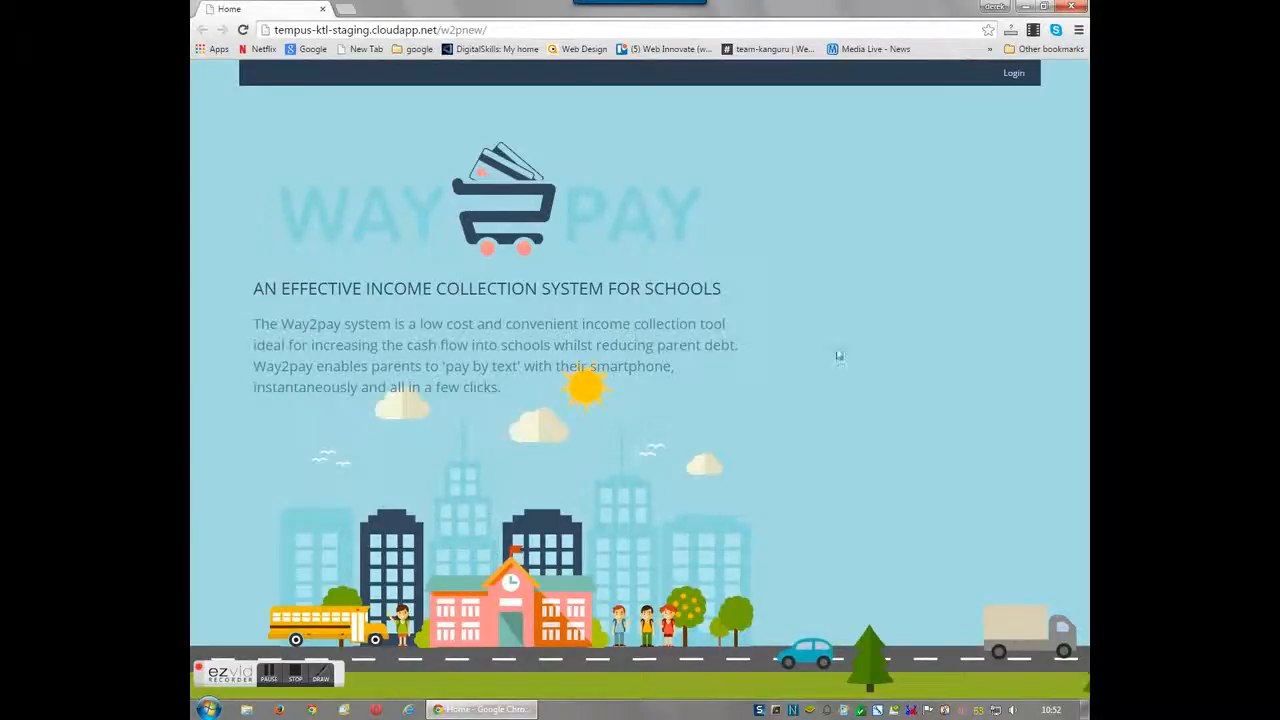
{"action": "left_click", "coordinate": [1013, 72]}
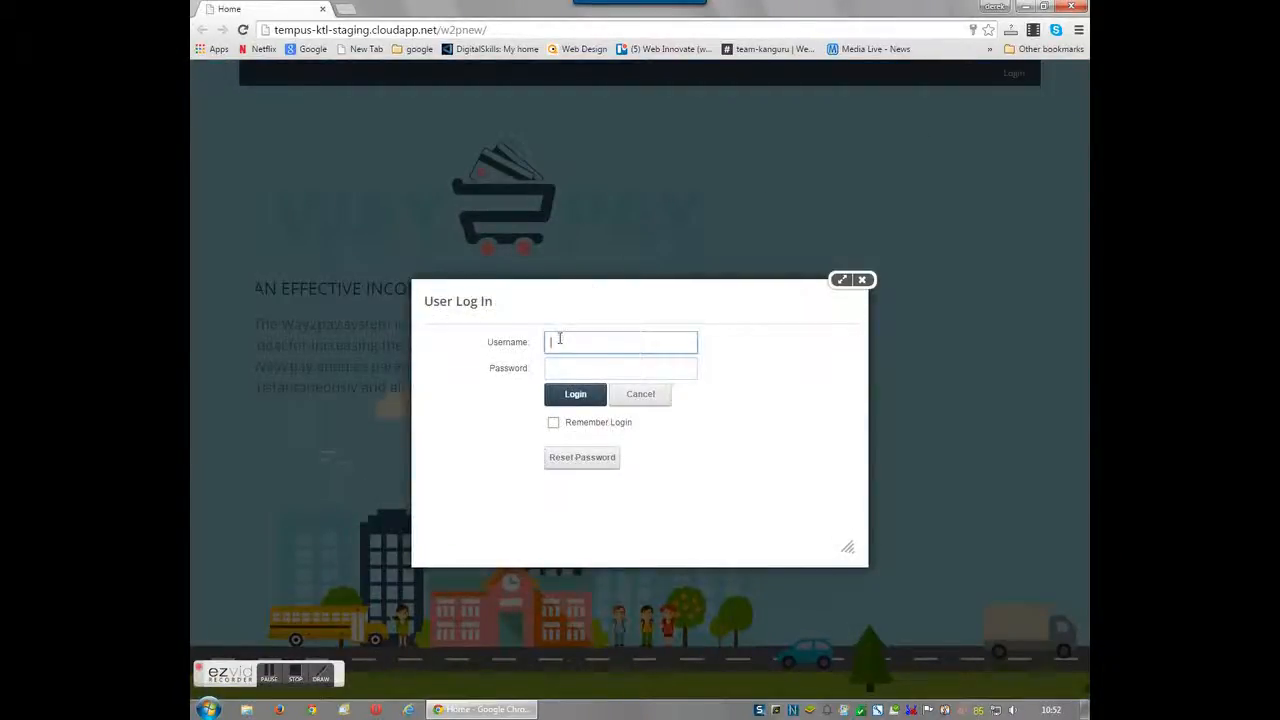
{"action": "type", "text": "sd"}
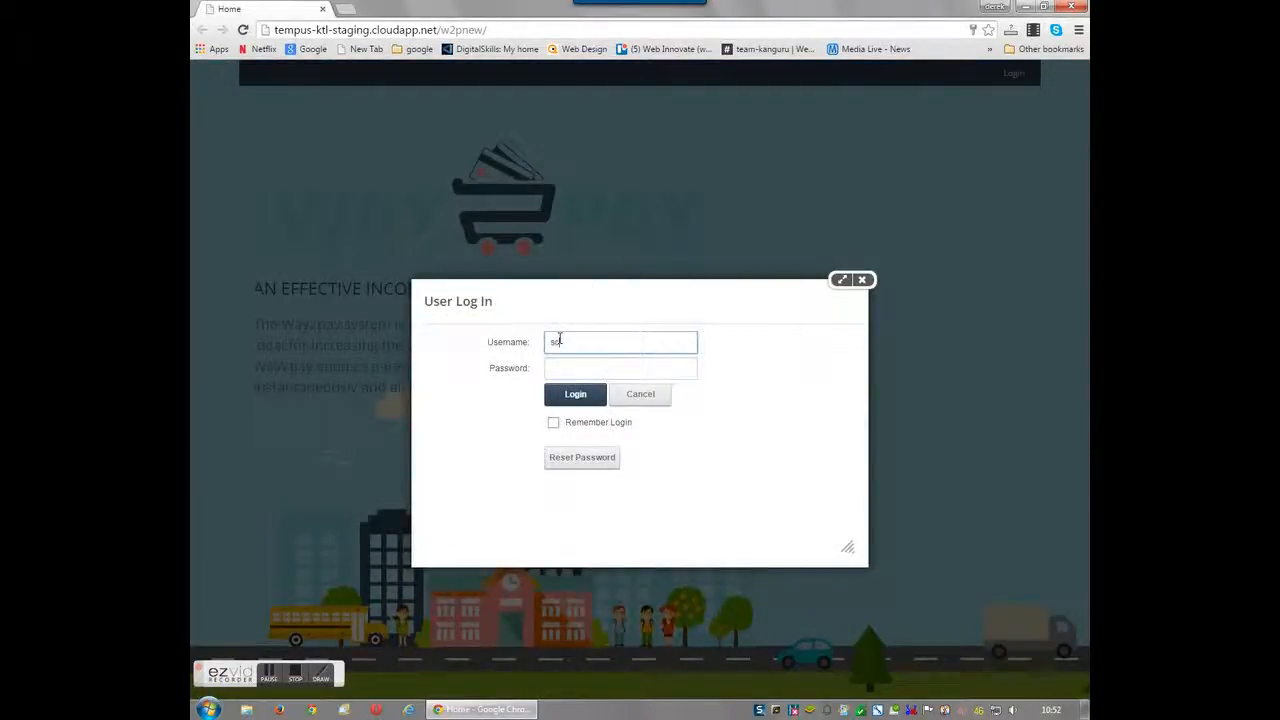
{"action": "type", "text": "school"}
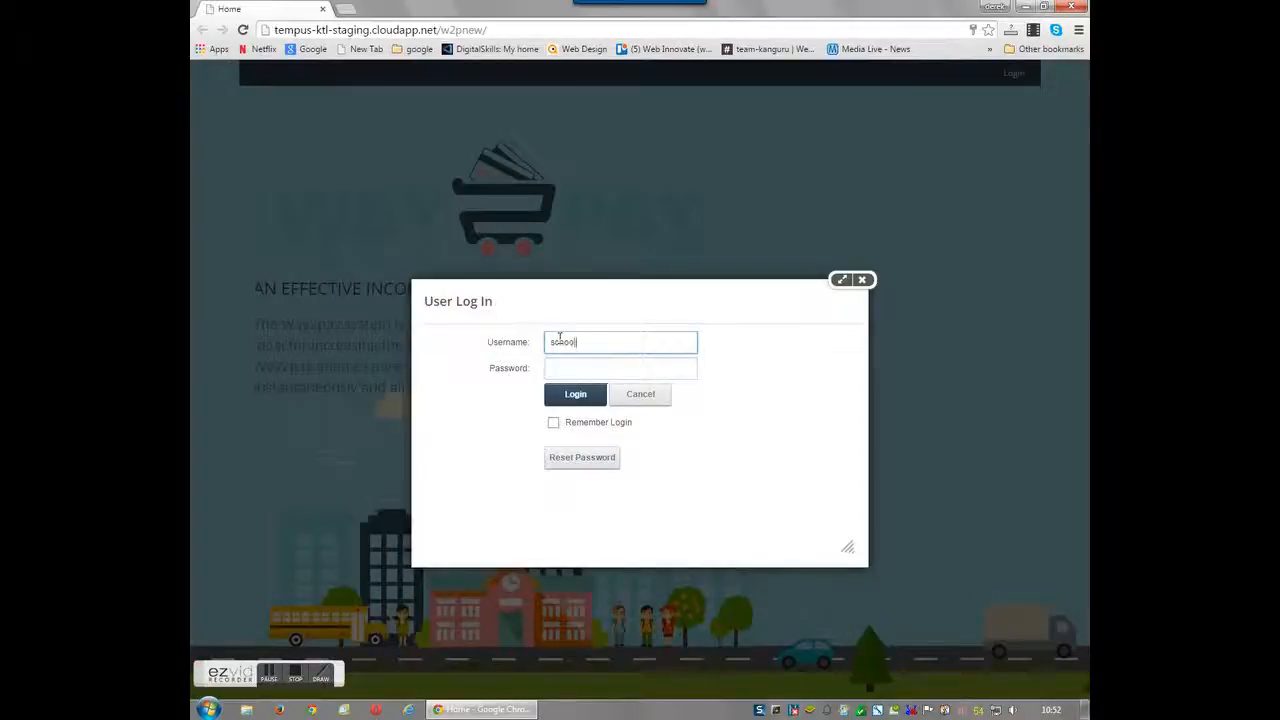
{"action": "left_click", "coordinate": [620, 368]}
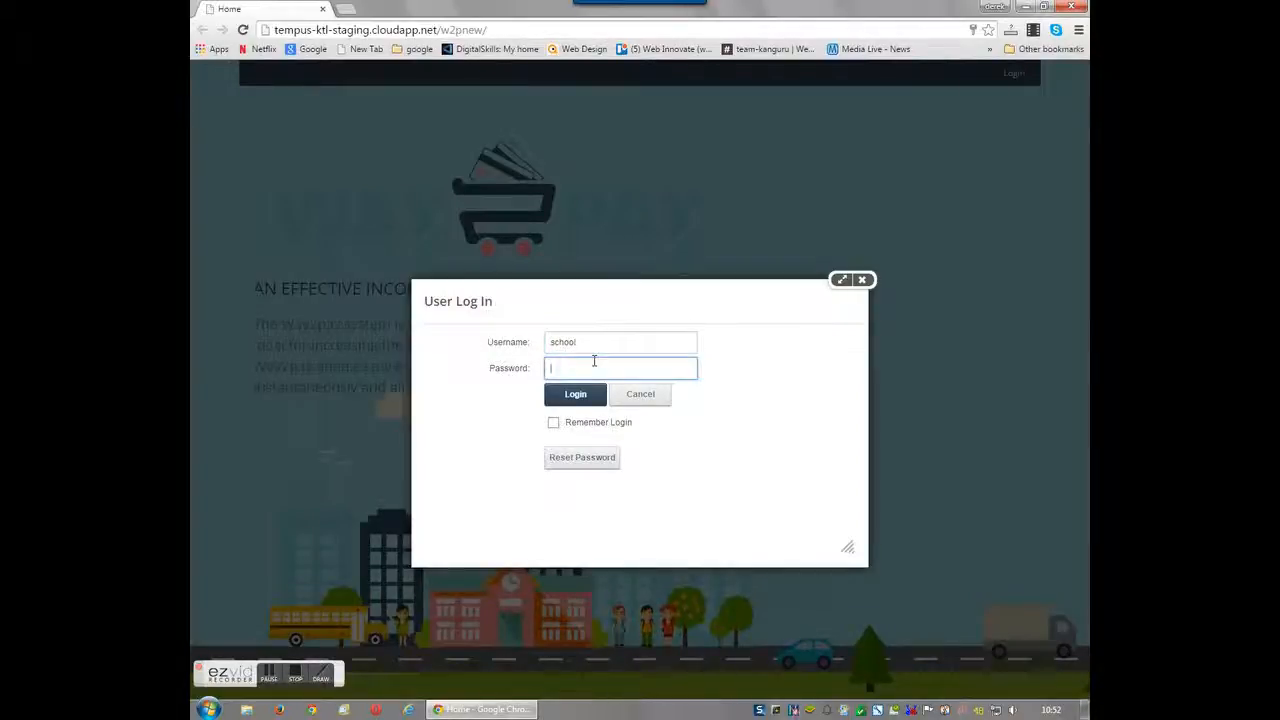
{"action": "type", "text": "password"}
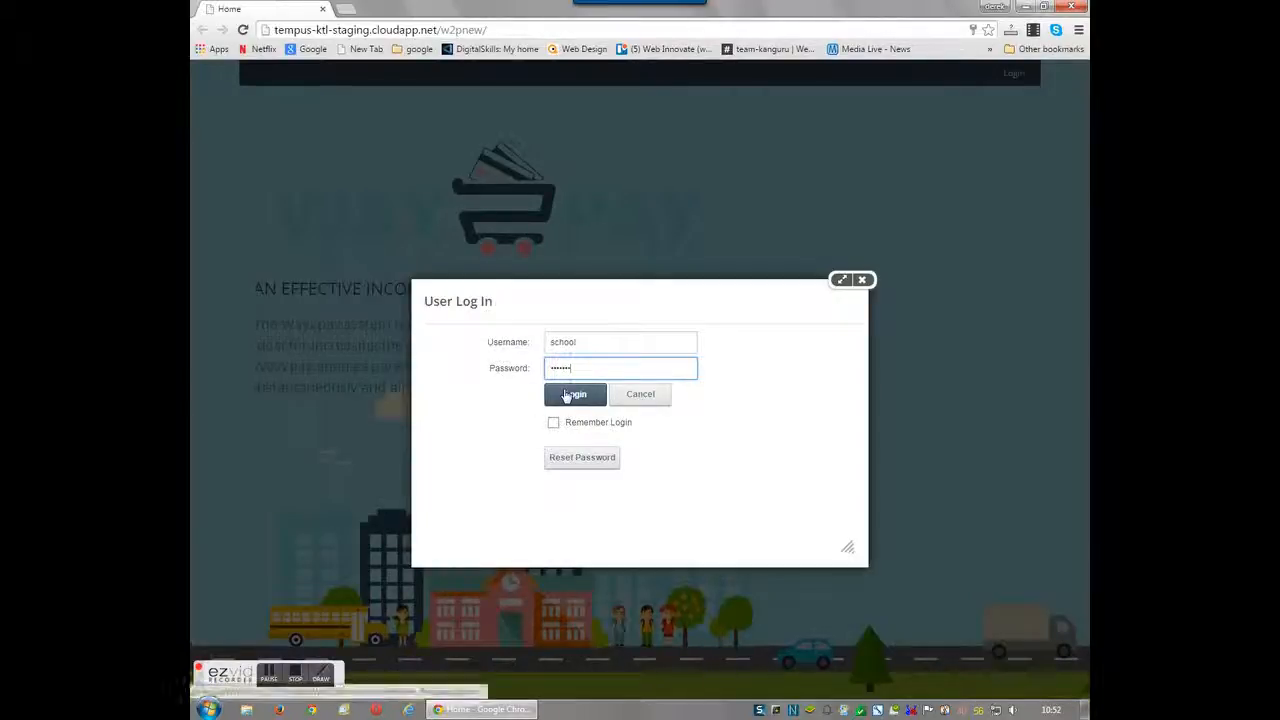
{"action": "left_click", "coordinate": [574, 393]}
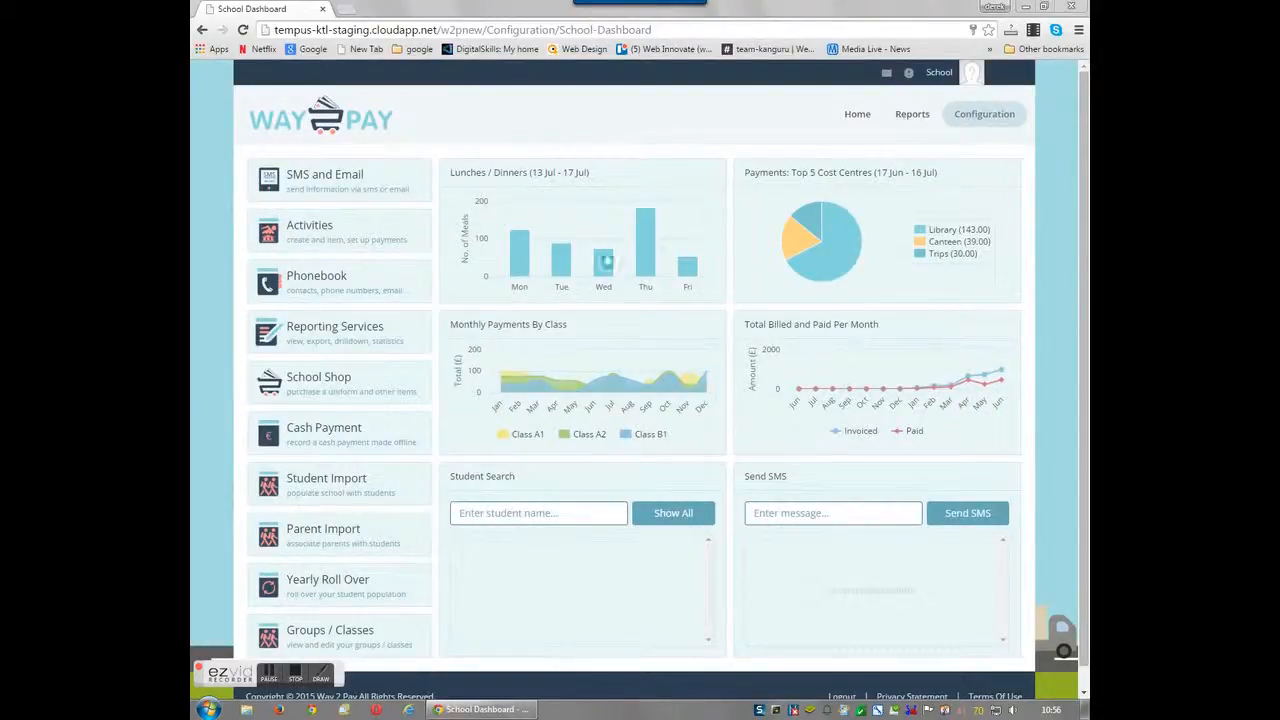
{"action": "mouse_move", "coordinate": [351, 189]}
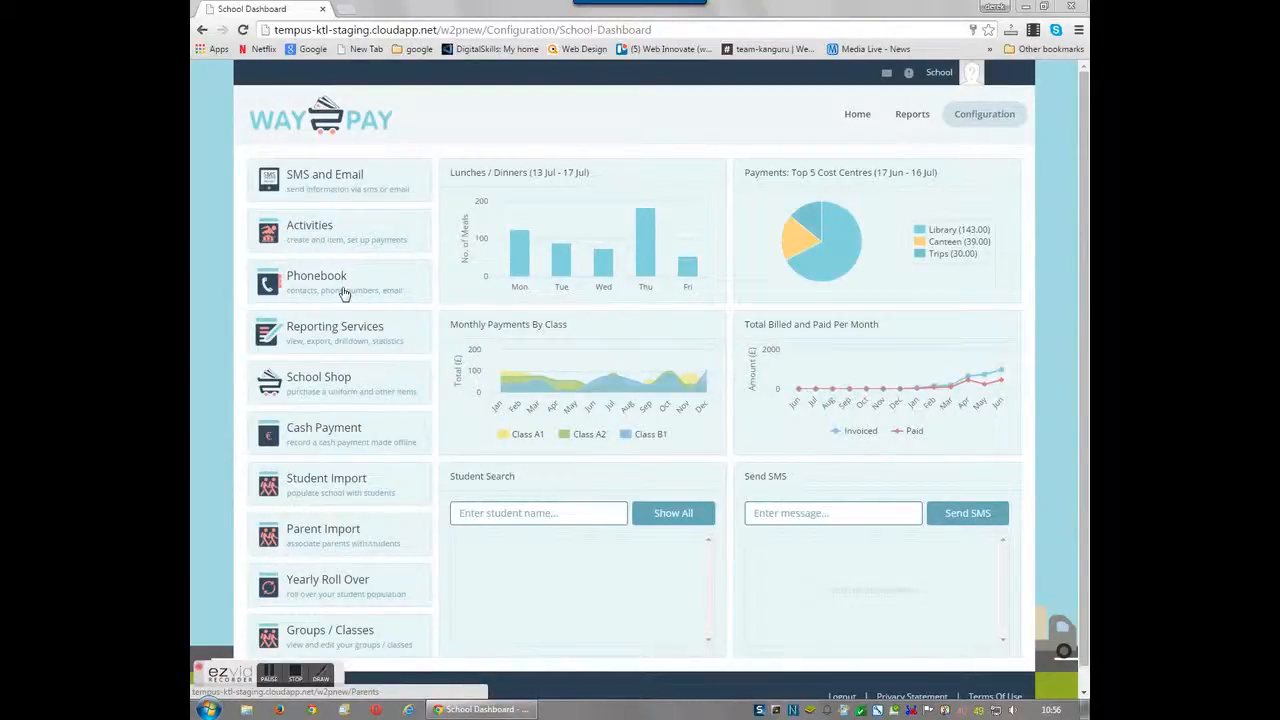
{"action": "mouse_move", "coordinate": [337, 340]}
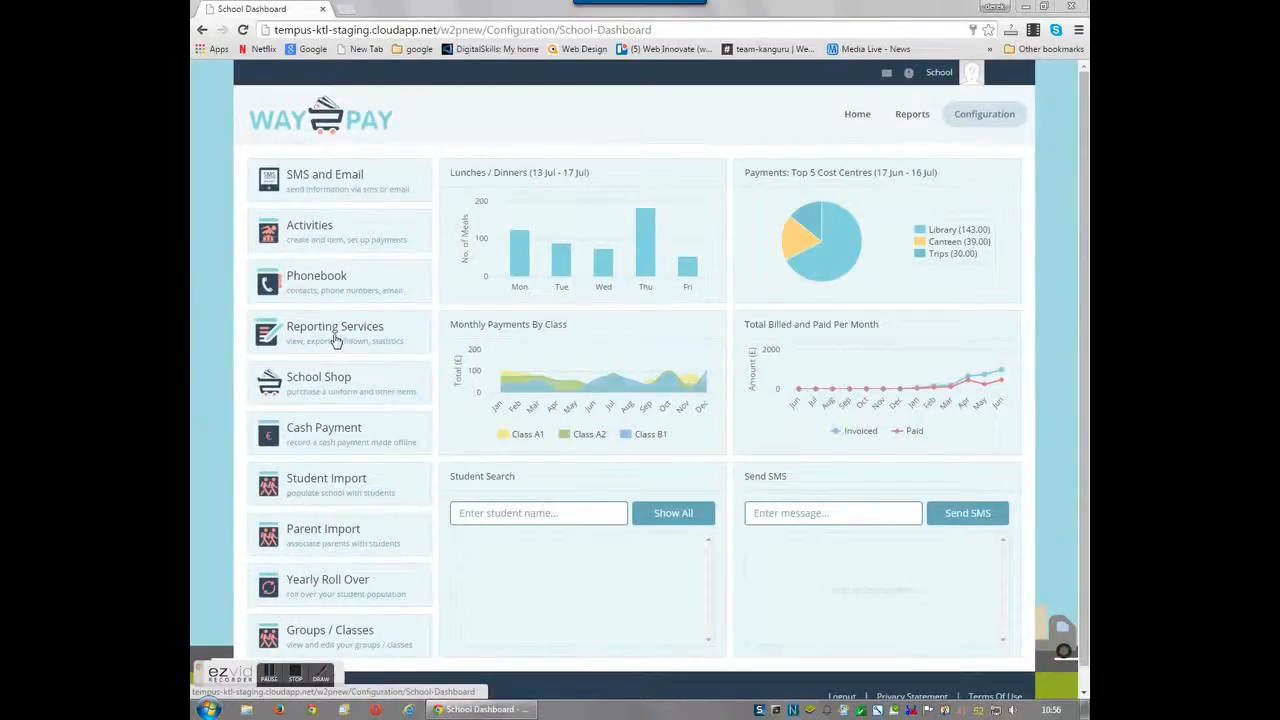